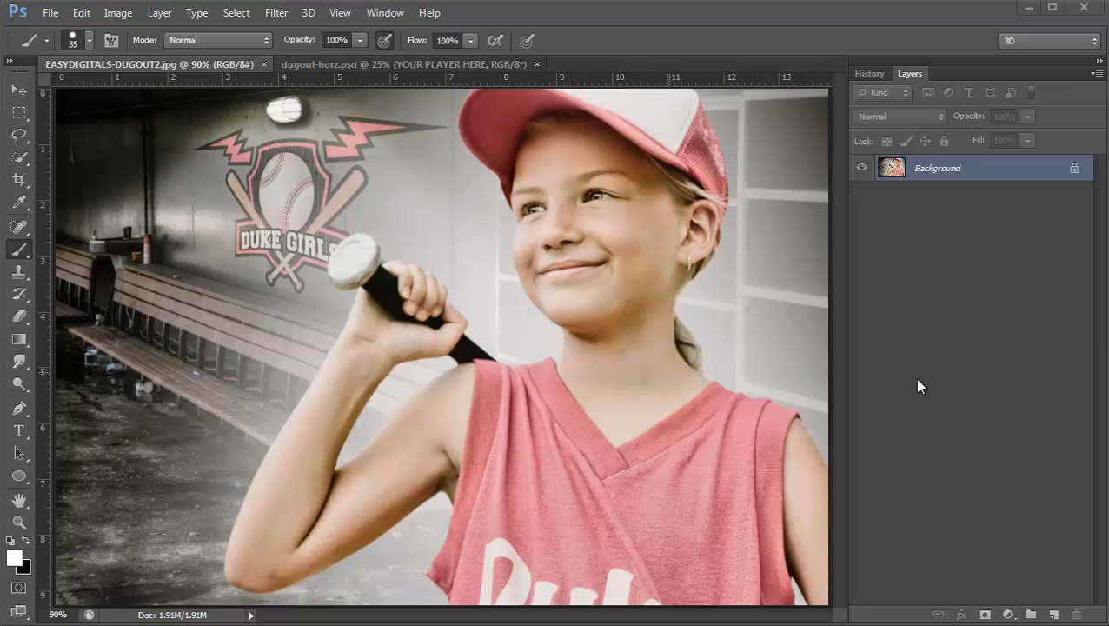
- Float the Actions panel and load the 'perspective dugout text' action set from its menu
click(385, 12)
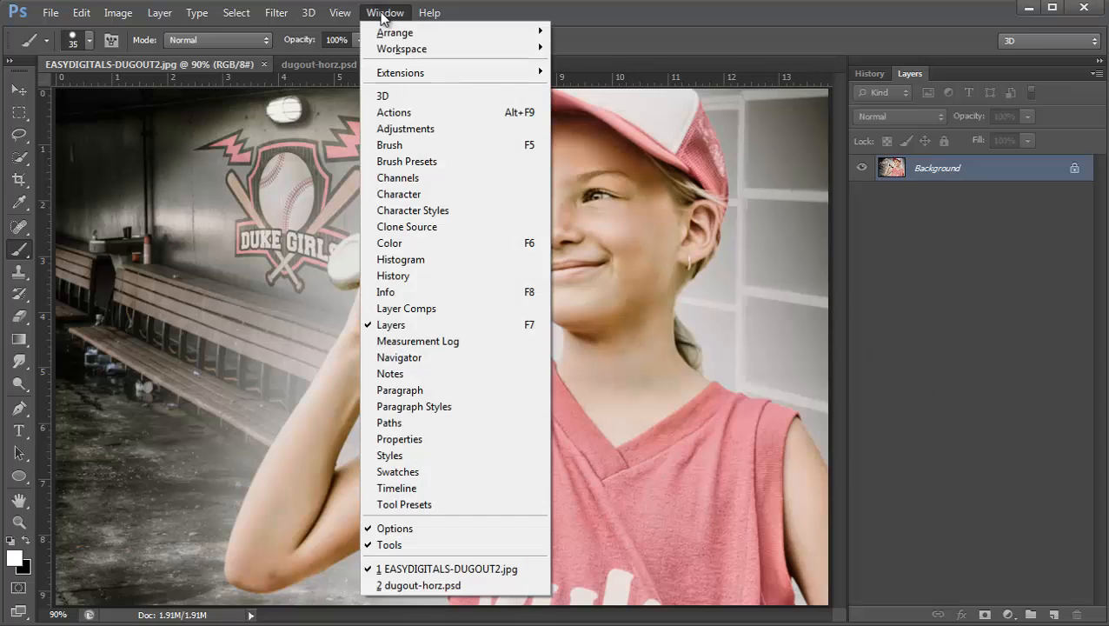
click(393, 111)
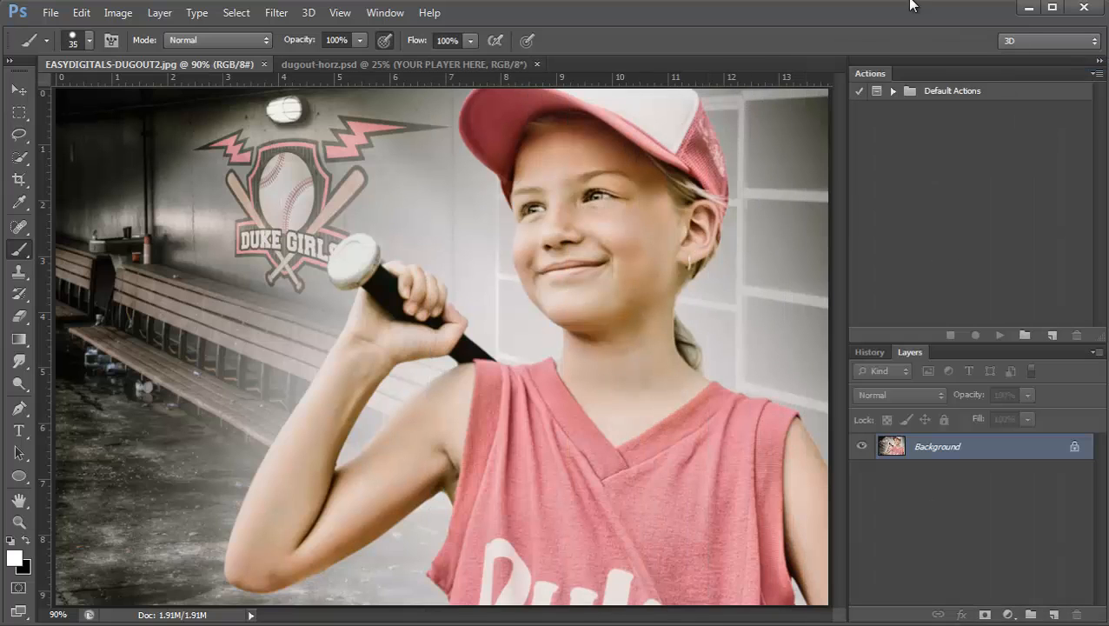
drag(870, 73, 155, 102)
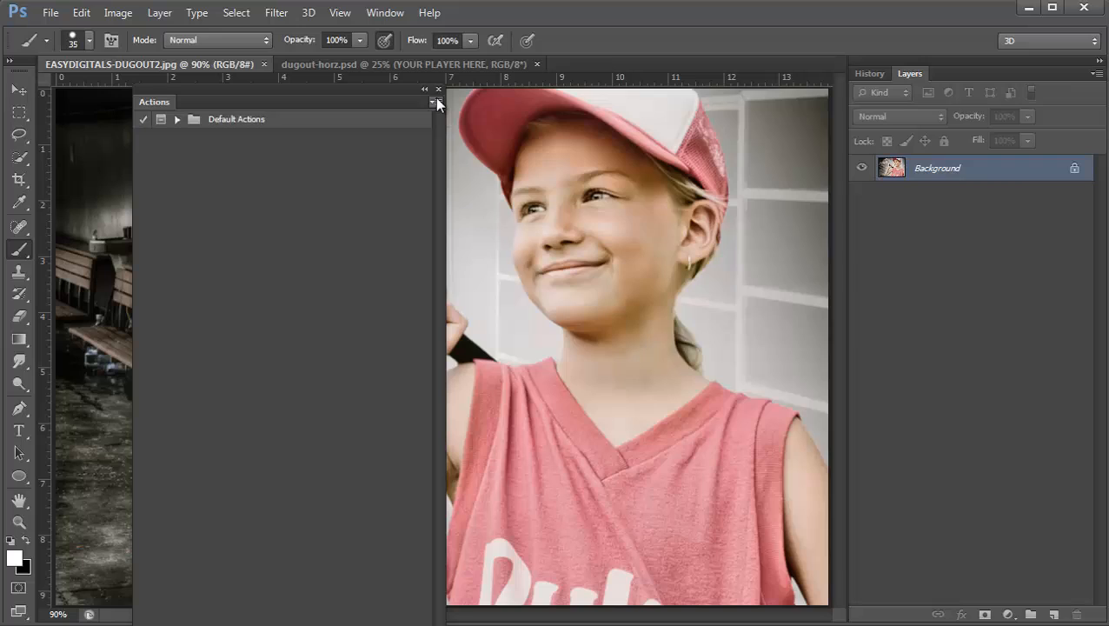
mouse_move(735, 235)
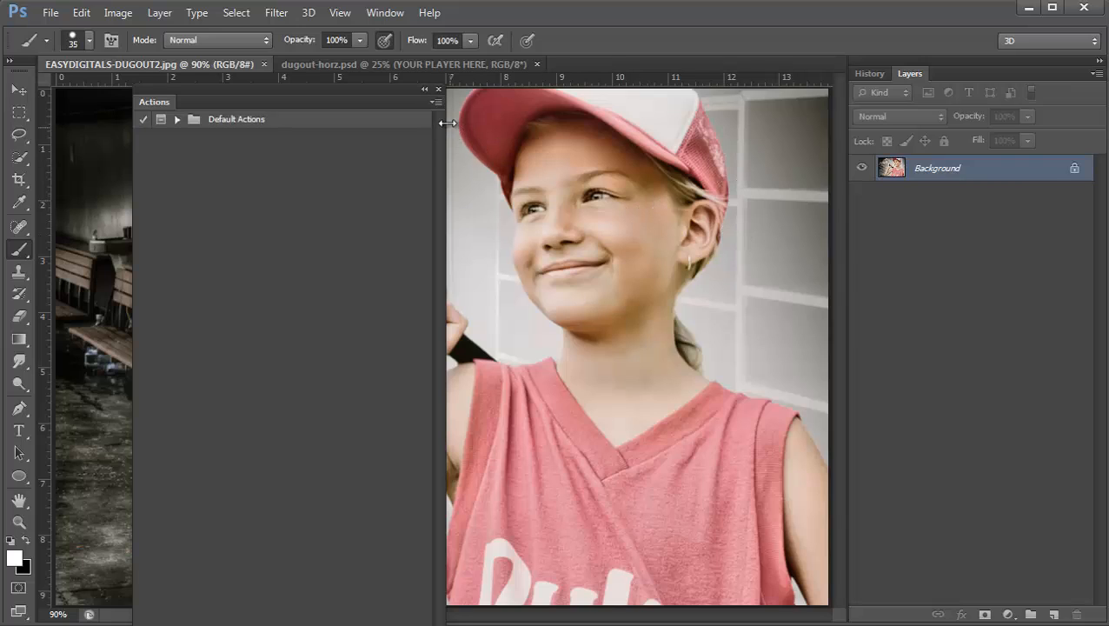
click(437, 101)
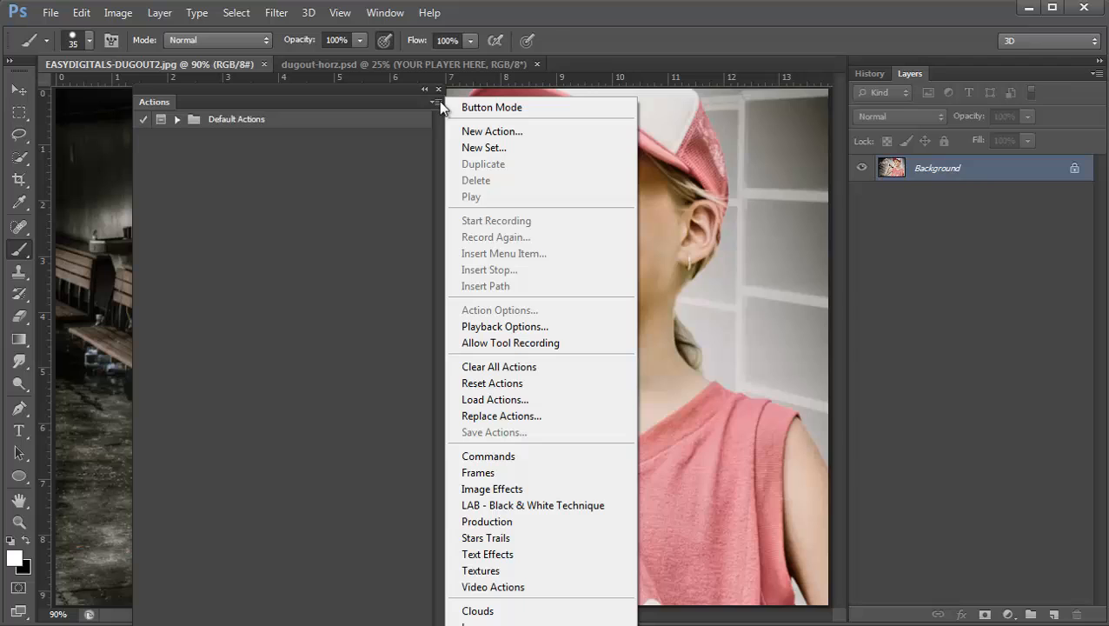
click(495, 399)
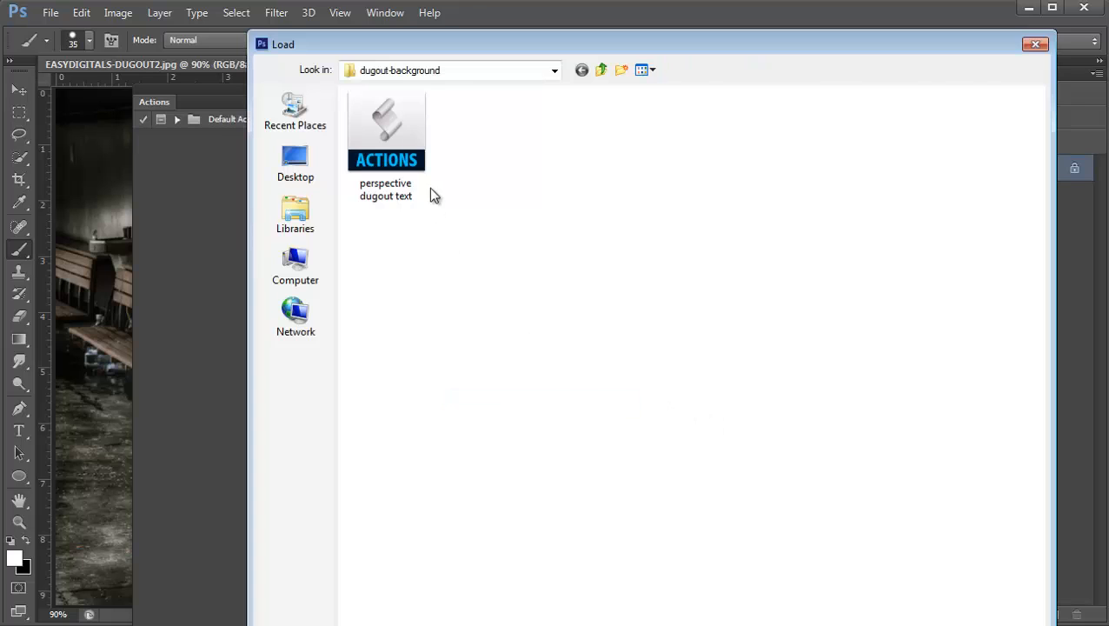
mouse_move(384, 126)
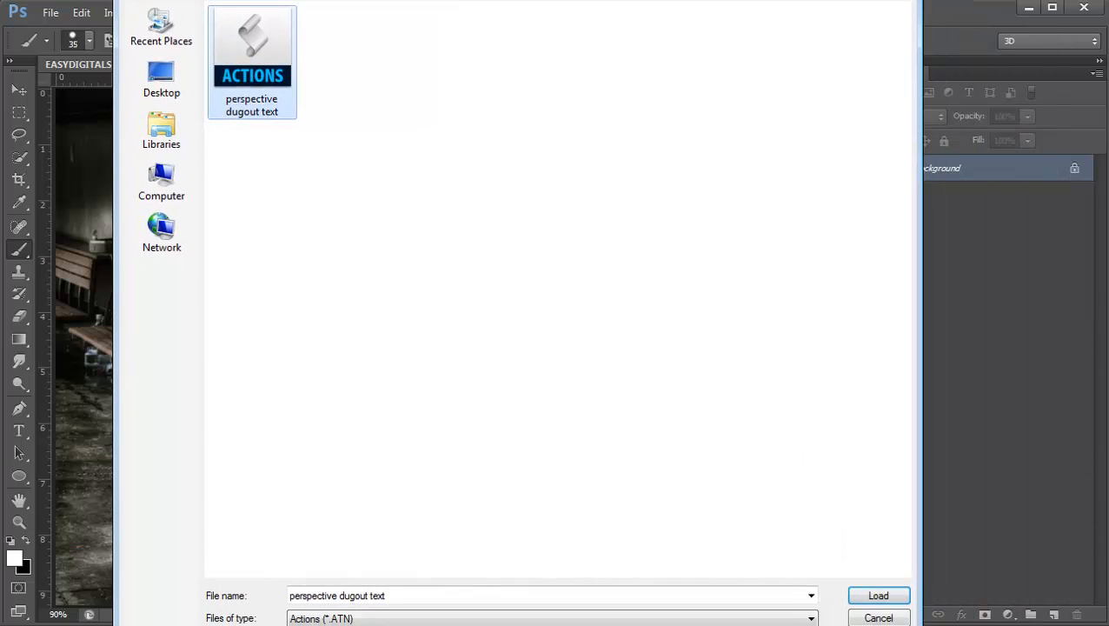
click(877, 595)
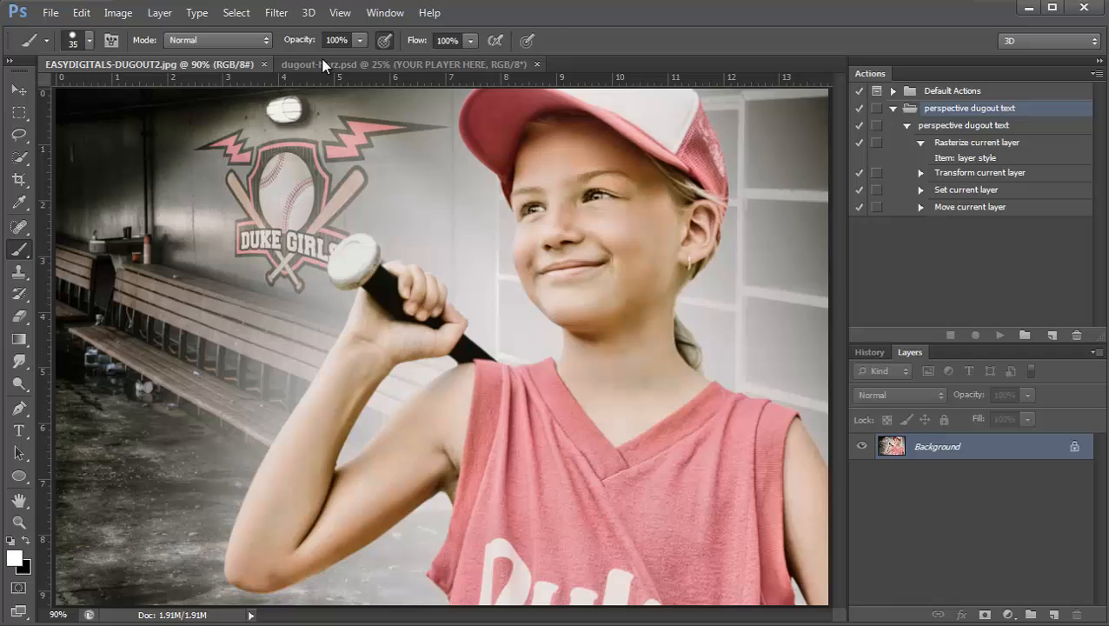
- In dugout-horz.psd, toggle the Photo Filter WARM and player back glow layers on and off
click(409, 63)
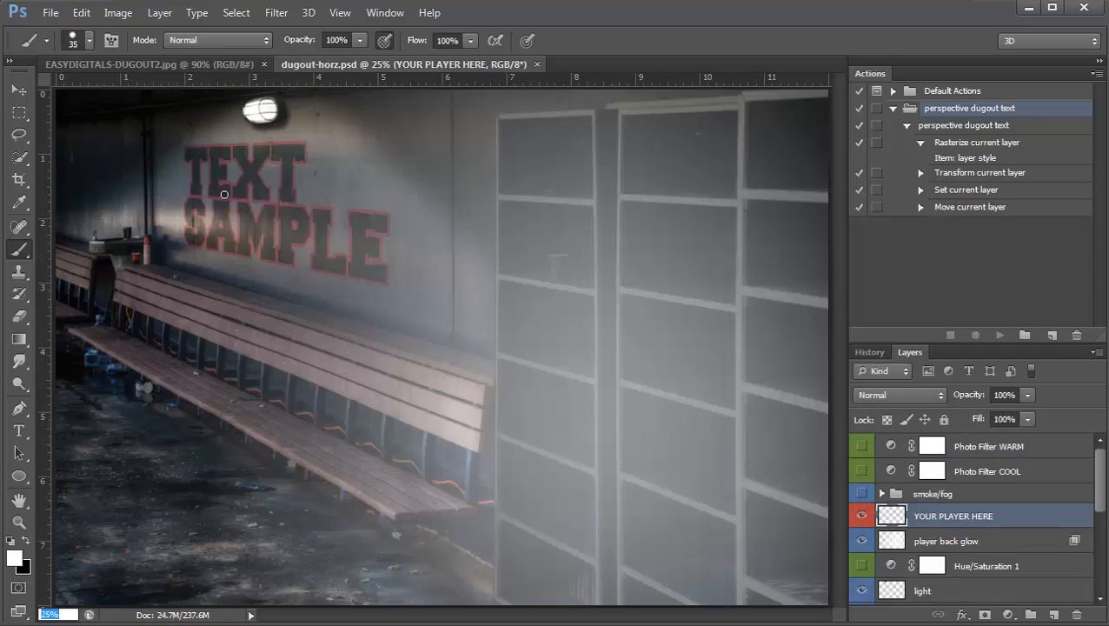
mouse_move(358, 356)
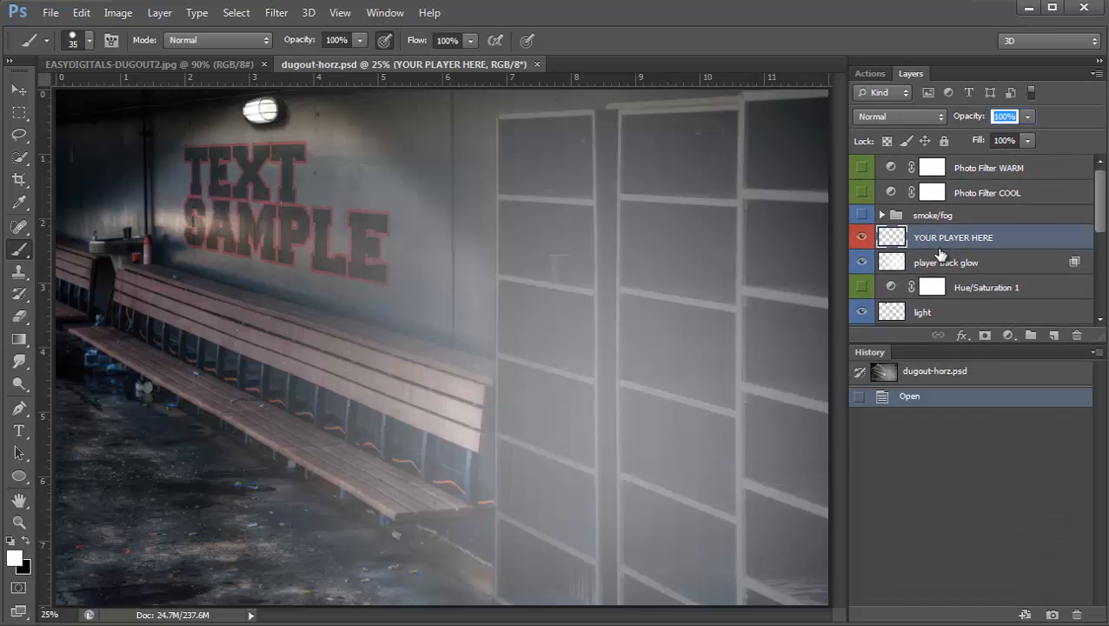
click(860, 168)
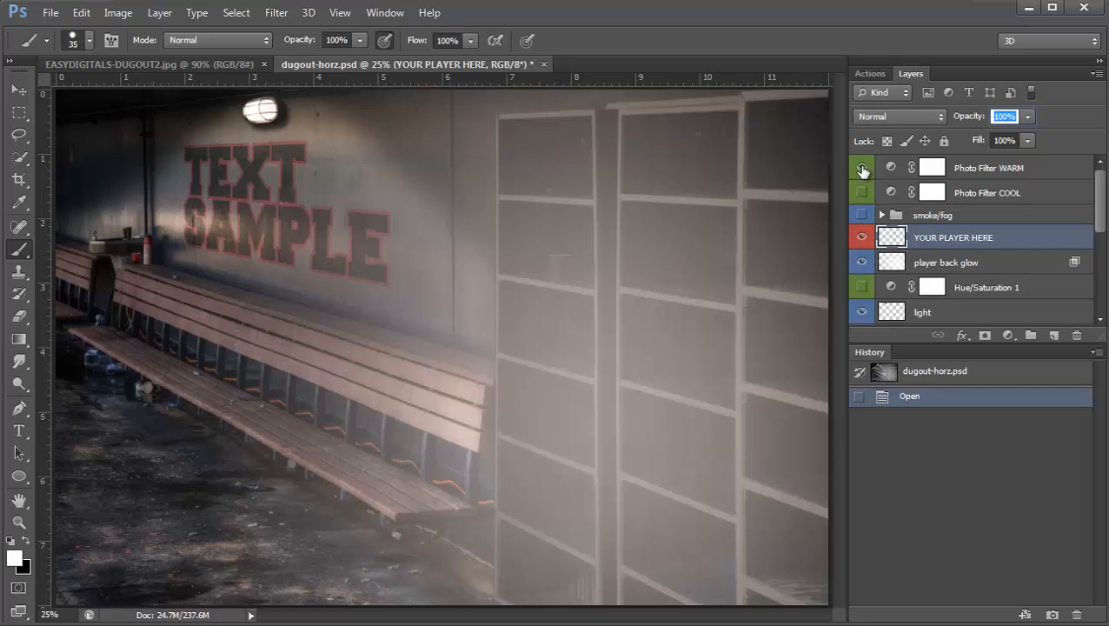
click(861, 167)
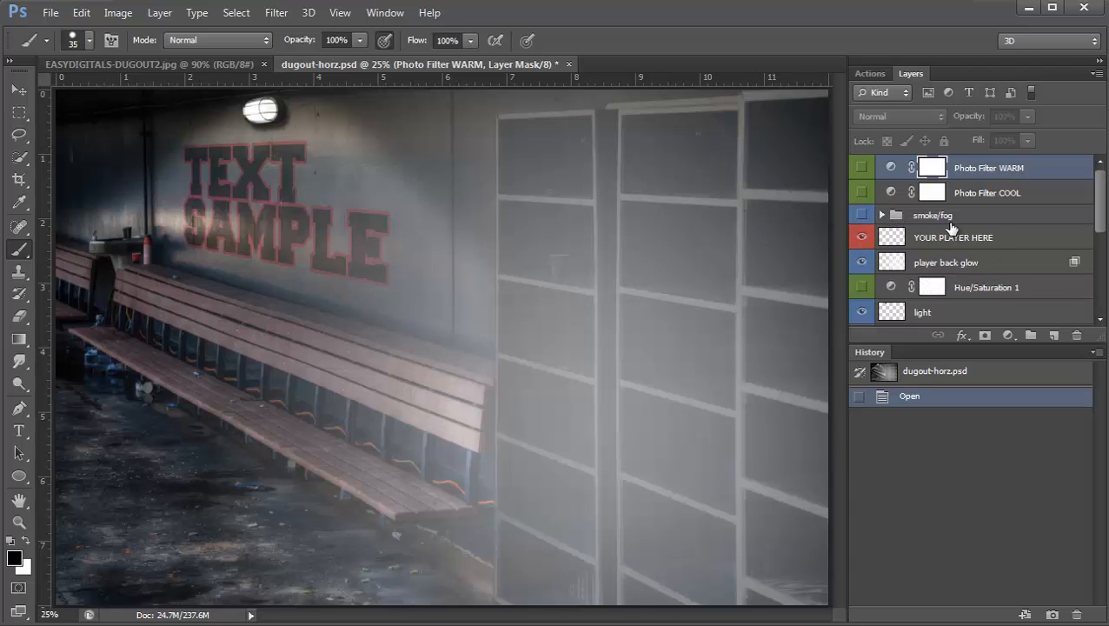
click(953, 237)
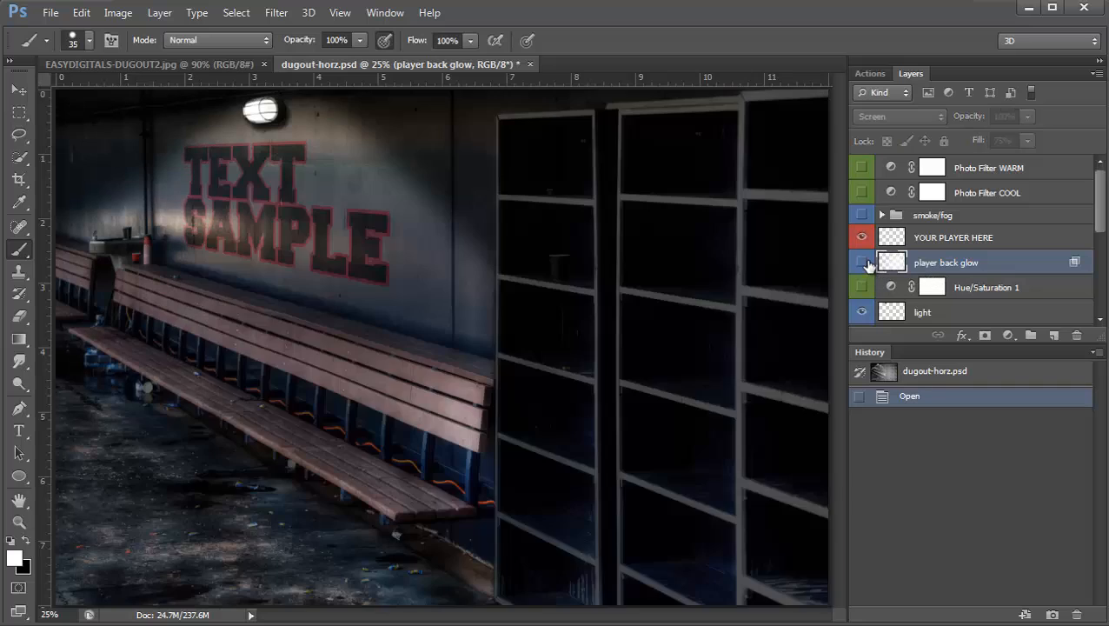
click(862, 262)
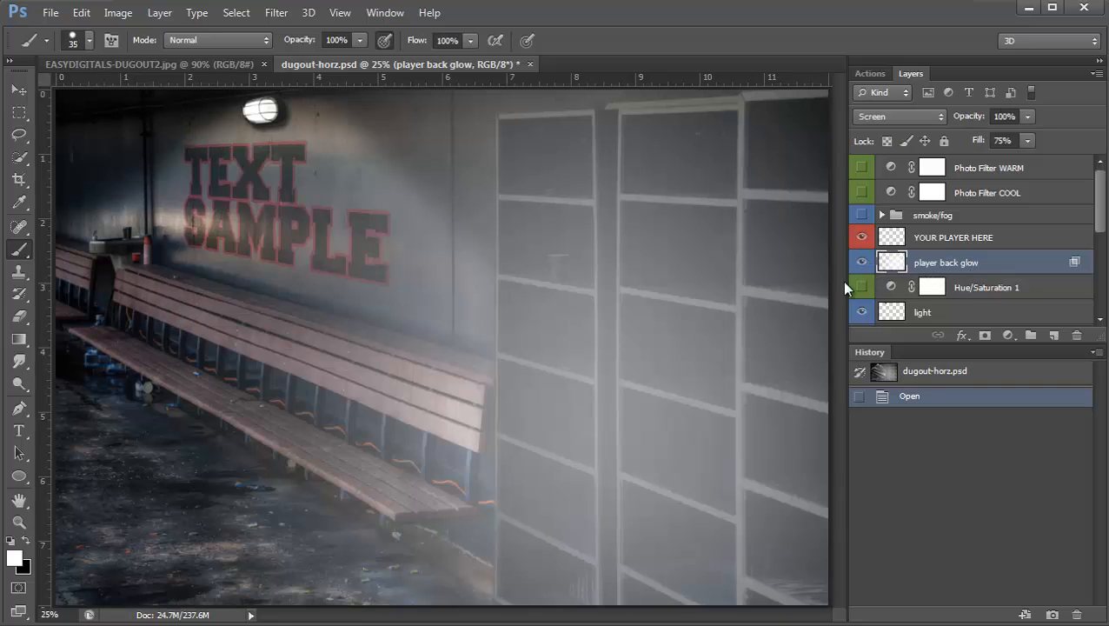
- Toggle the next layer's visibility and select the TEXT SAMPLE FLAT layer
click(861, 287)
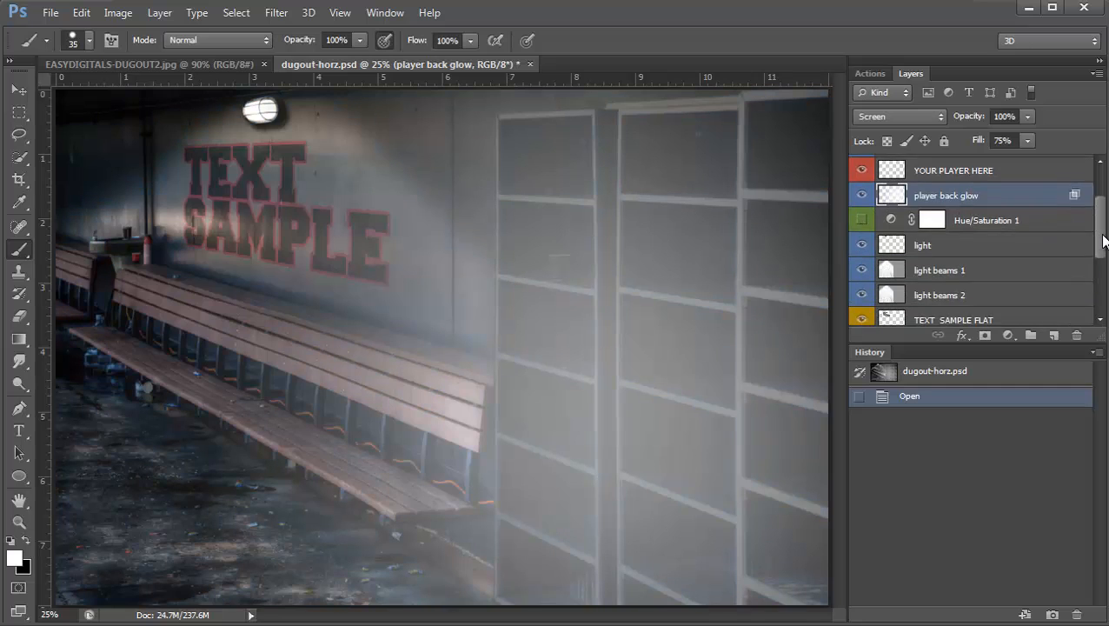
scroll(down, 3)
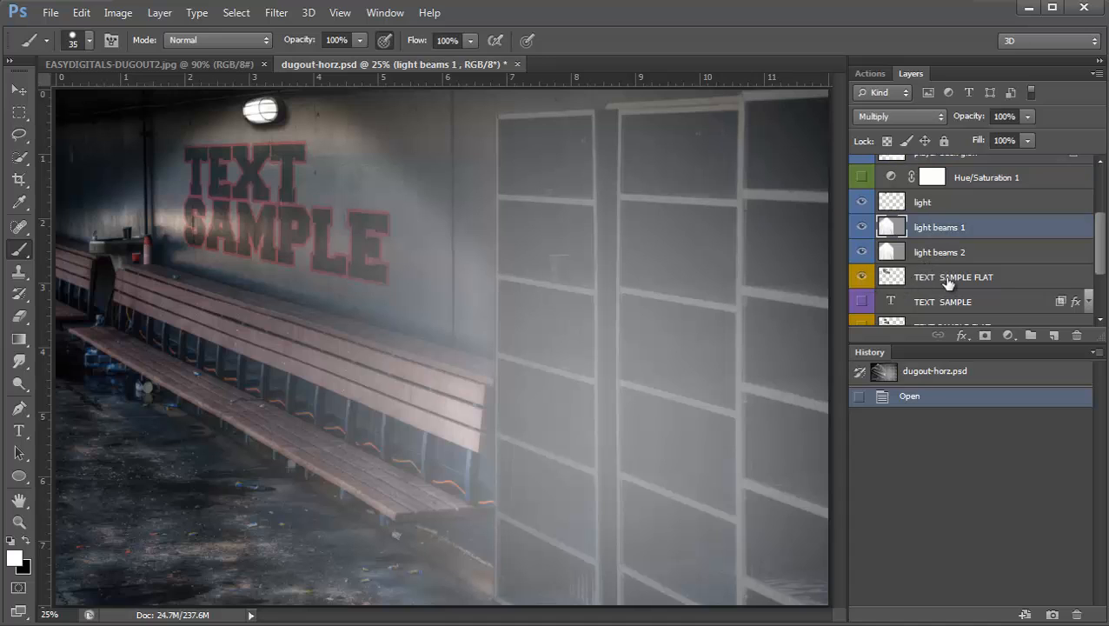
click(954, 276)
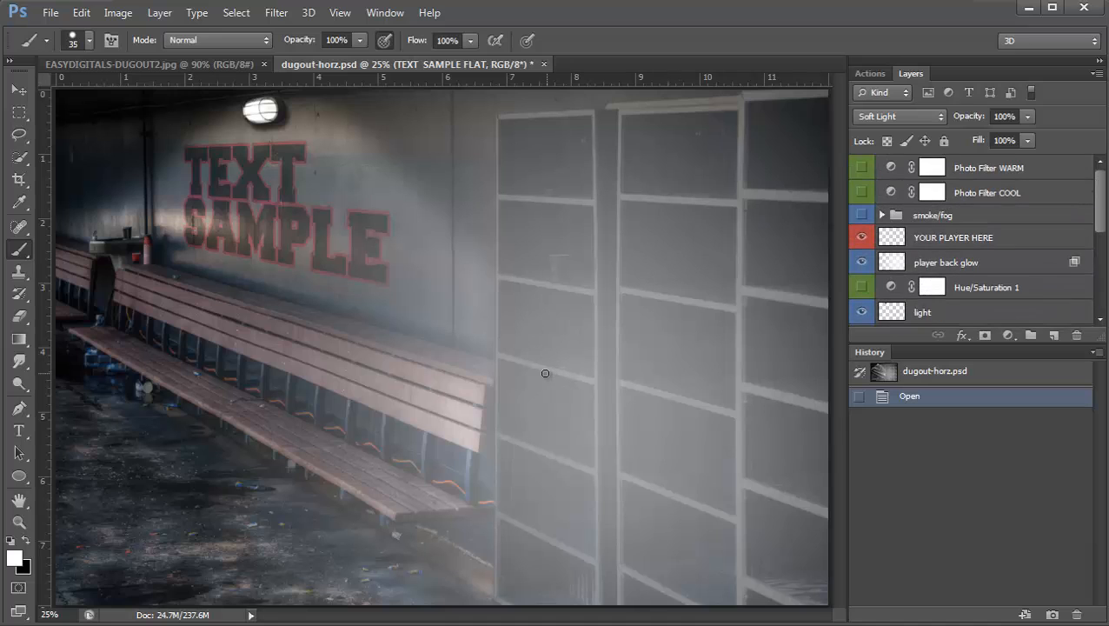
mouse_move(1025, 268)
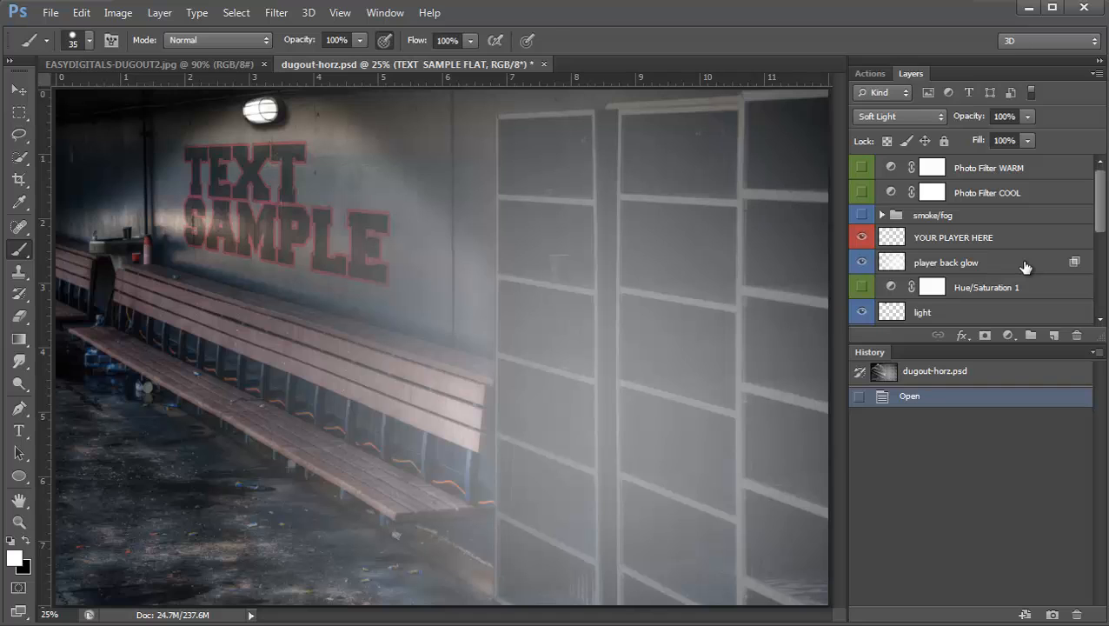
scroll(down, 3)
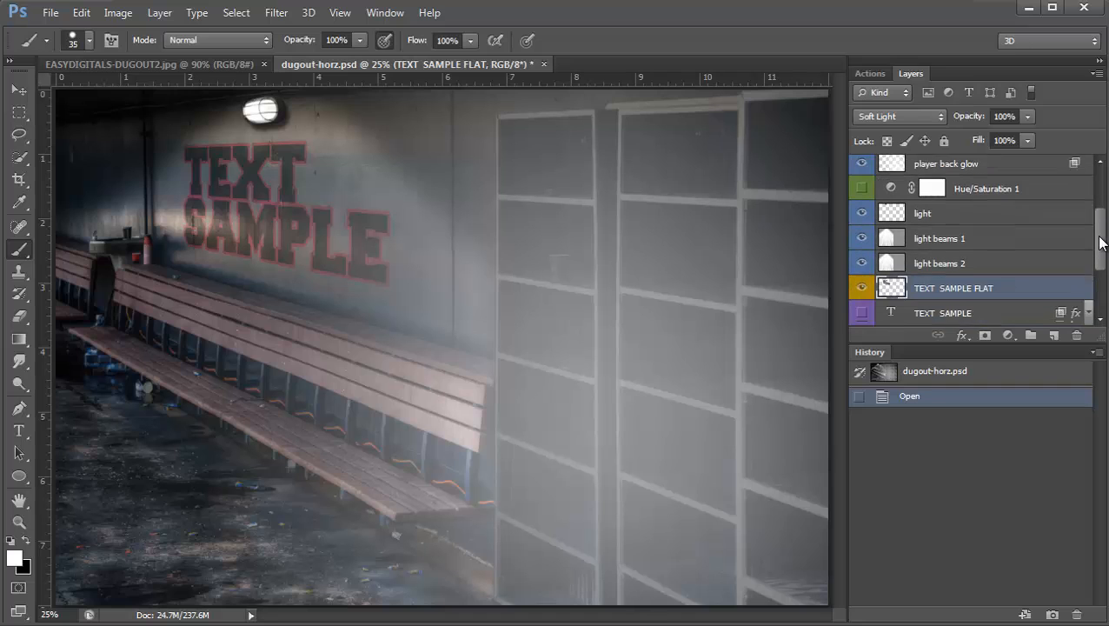
- Retype the TEXT SAMPLE lettering as SARAH CAMPBELL and commit the edit
scroll(down, 3)
text(SARAH)
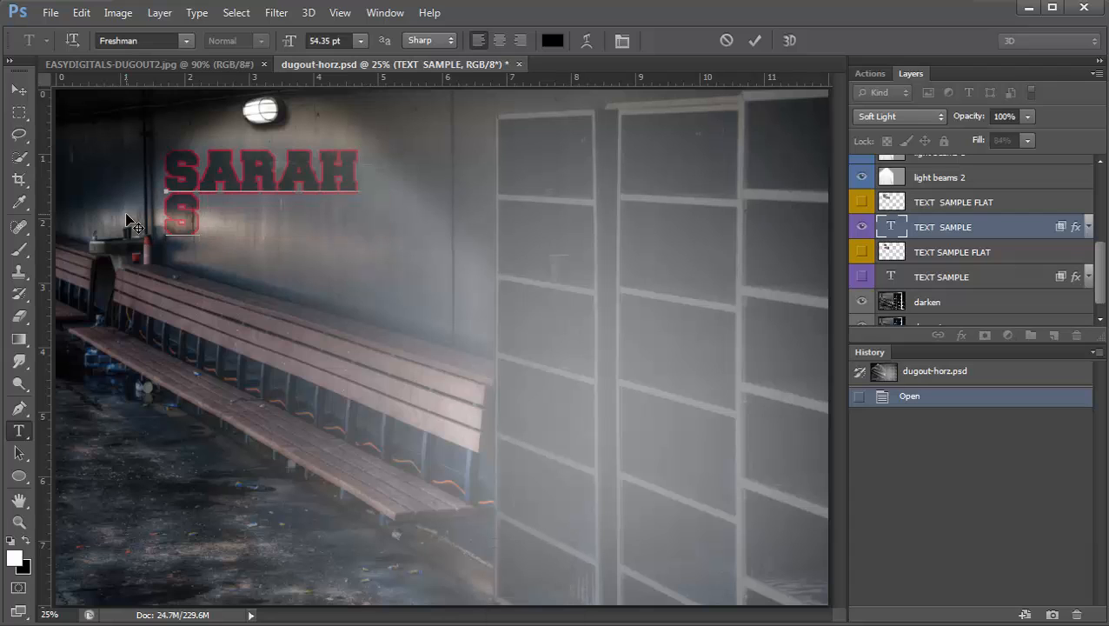
text(CAMPBELL)
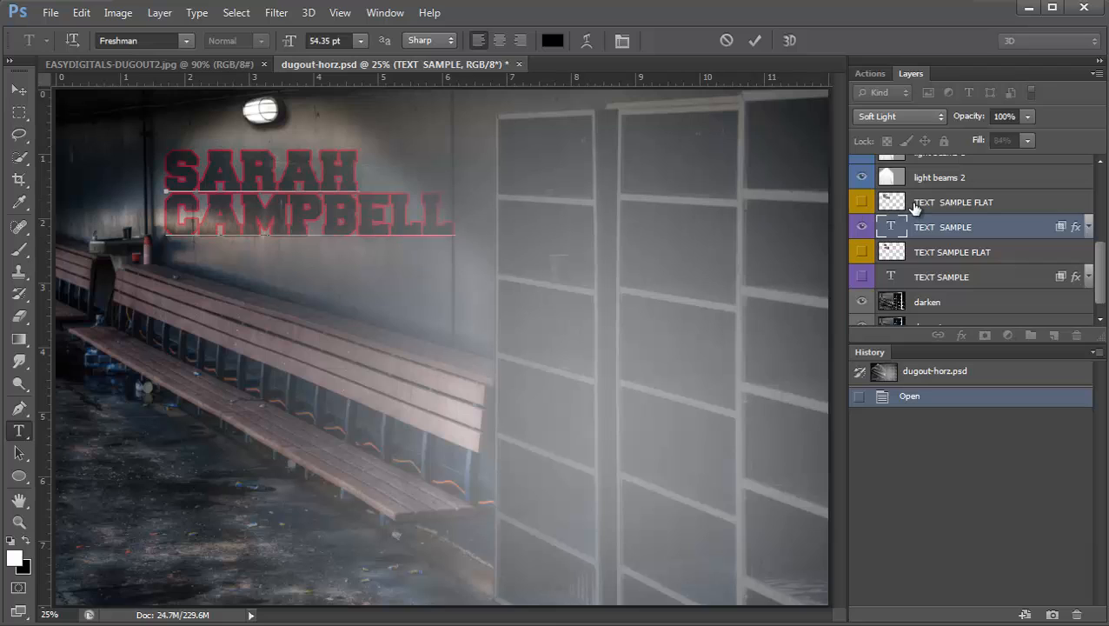
click(870, 73)
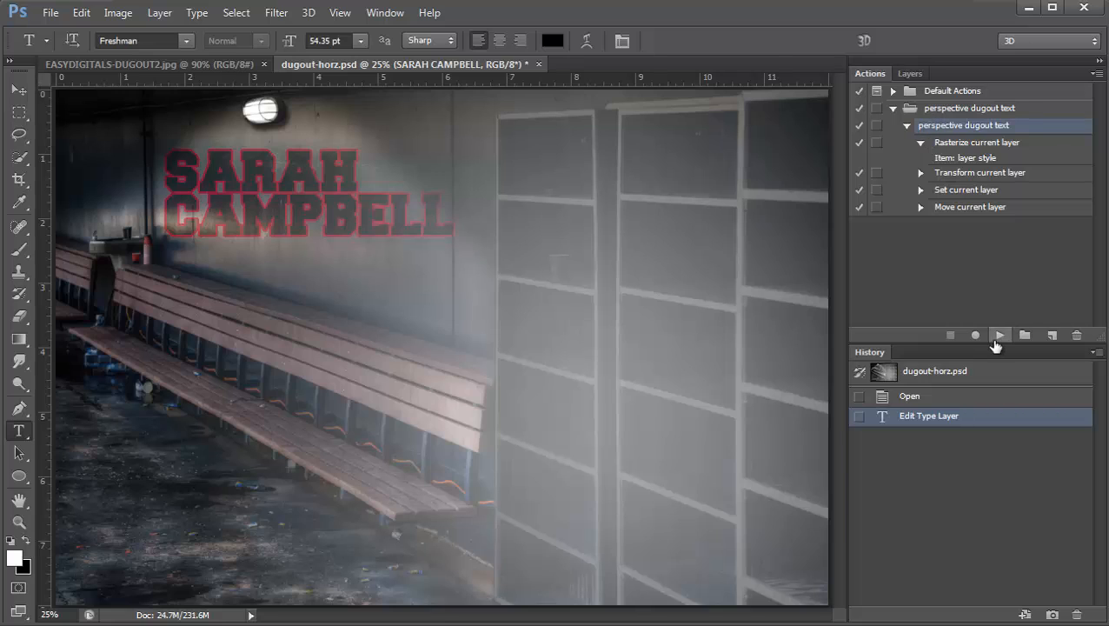
- Run the perspective action on SARAH CAMPBELL, drag it left and lower, and show TEXT SAMPLE
click(998, 334)
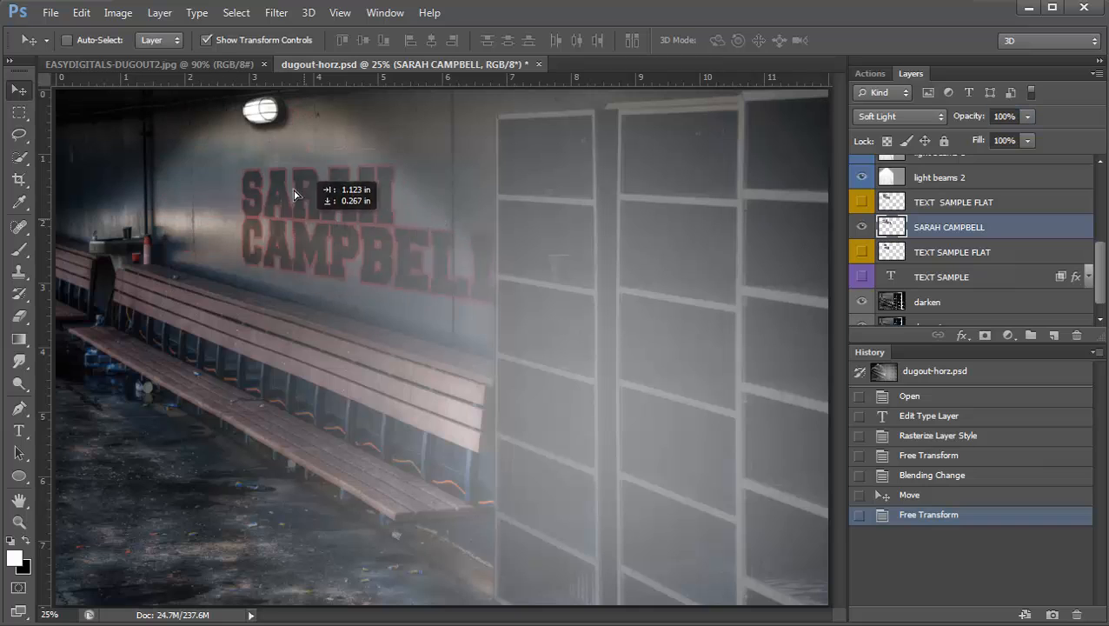
drag(294, 194, 234, 203)
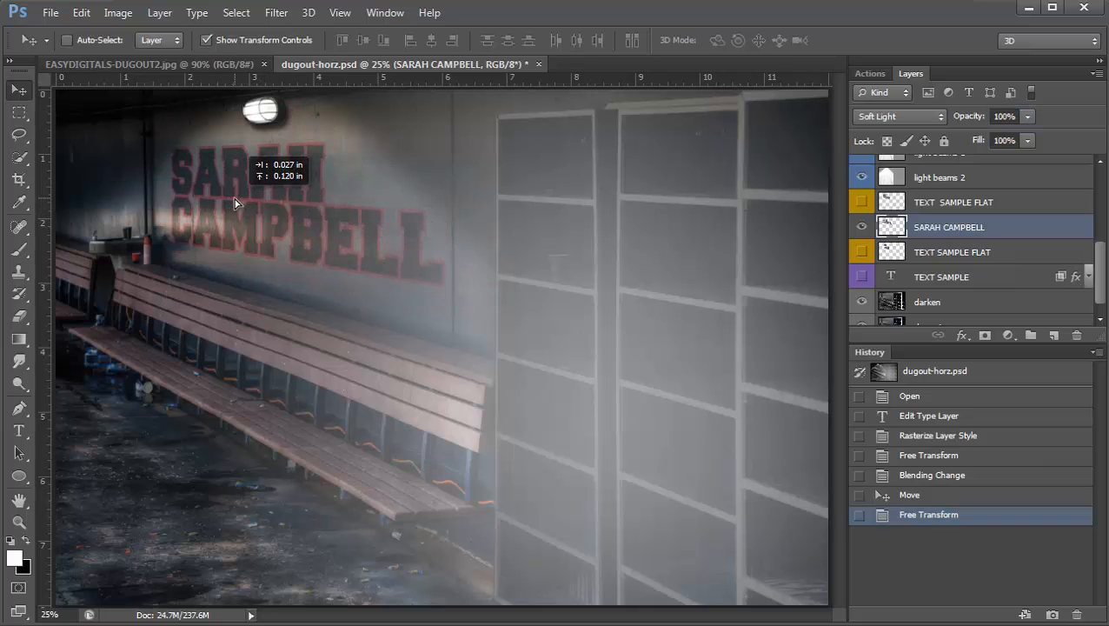
drag(235, 205, 313, 266)
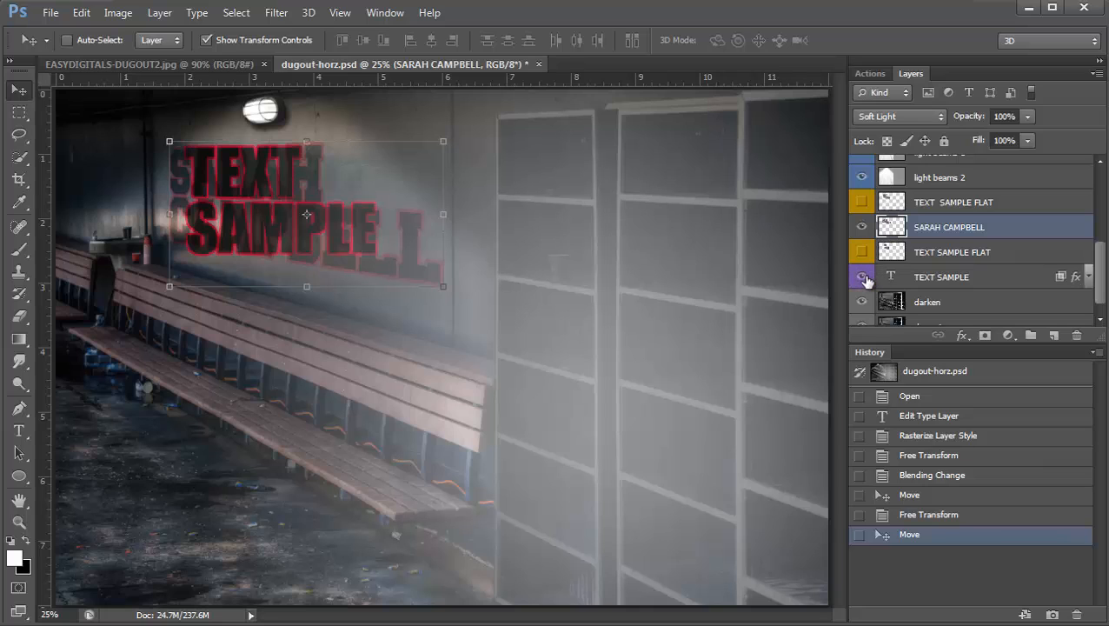
click(861, 276)
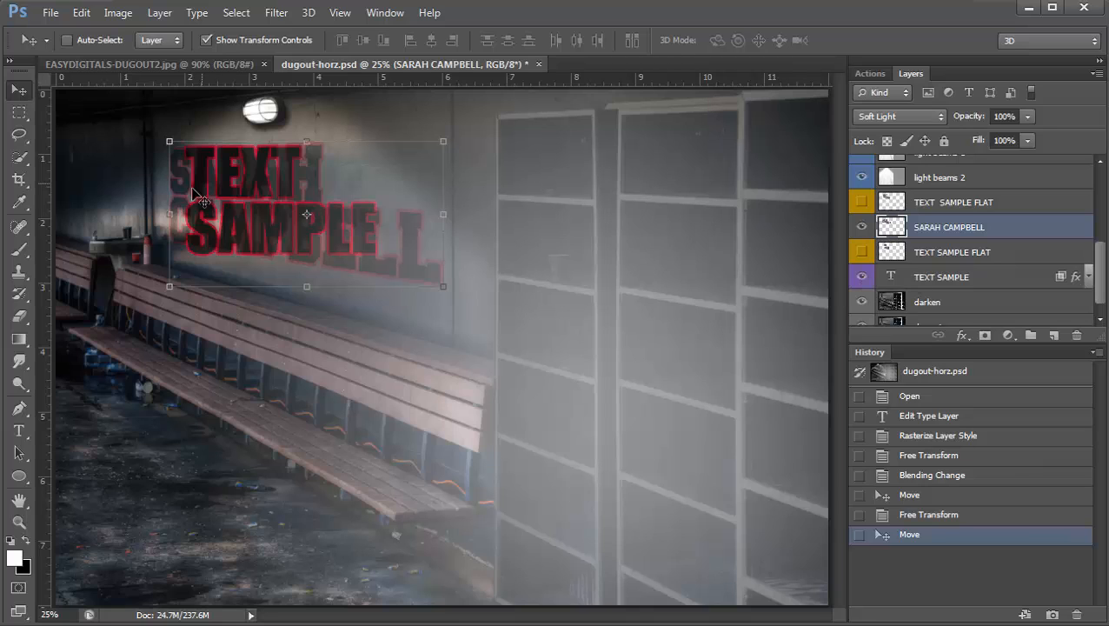
click(19, 430)
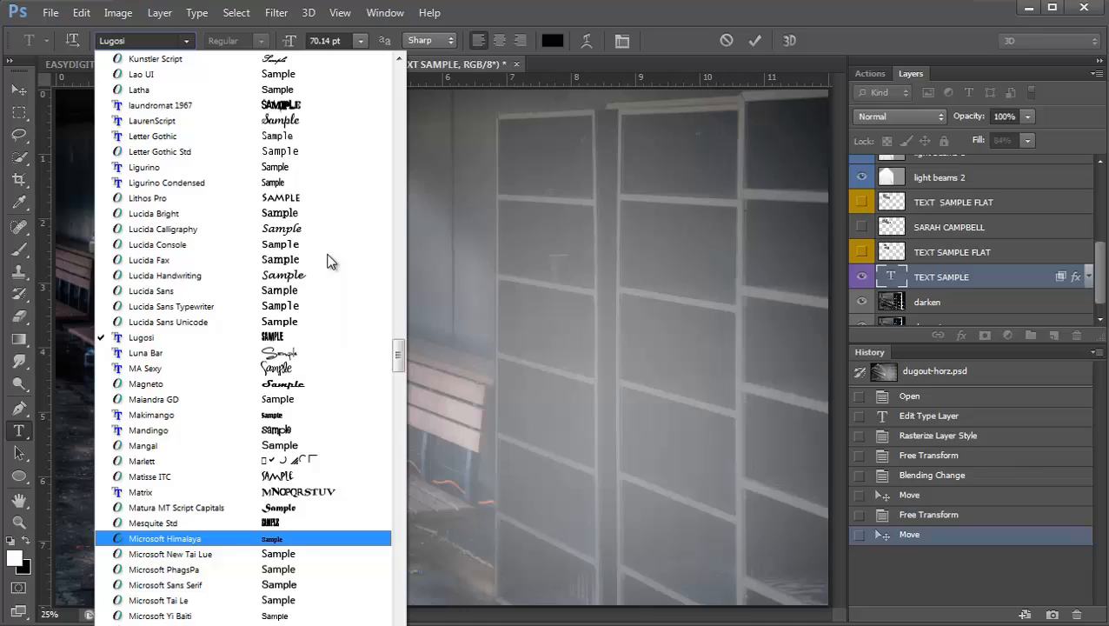
scroll(down, 3)
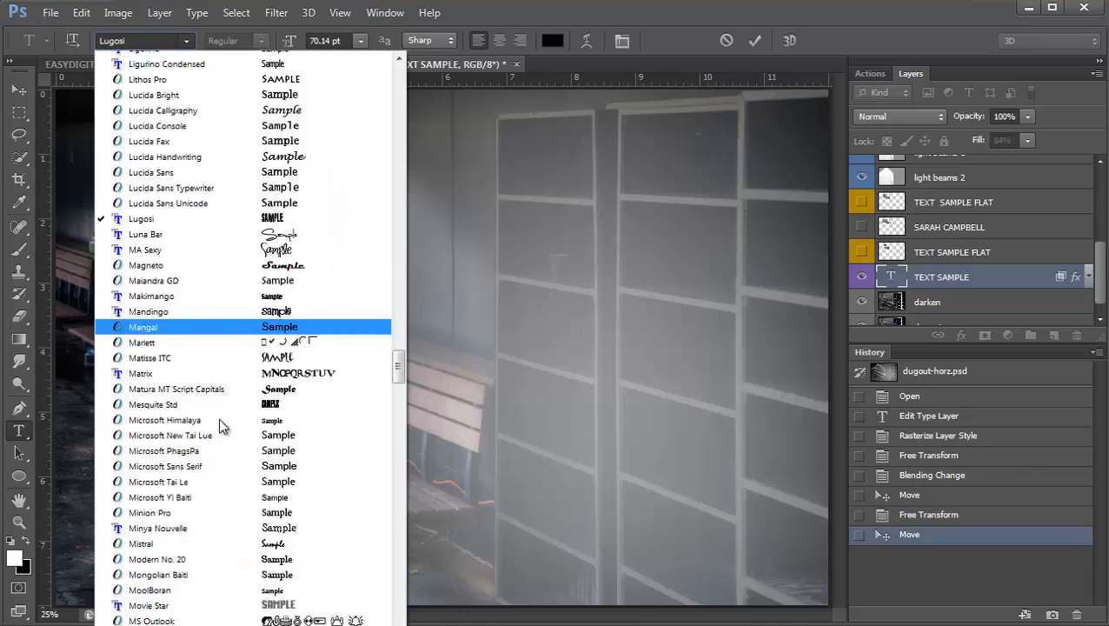
scroll(down, 3)
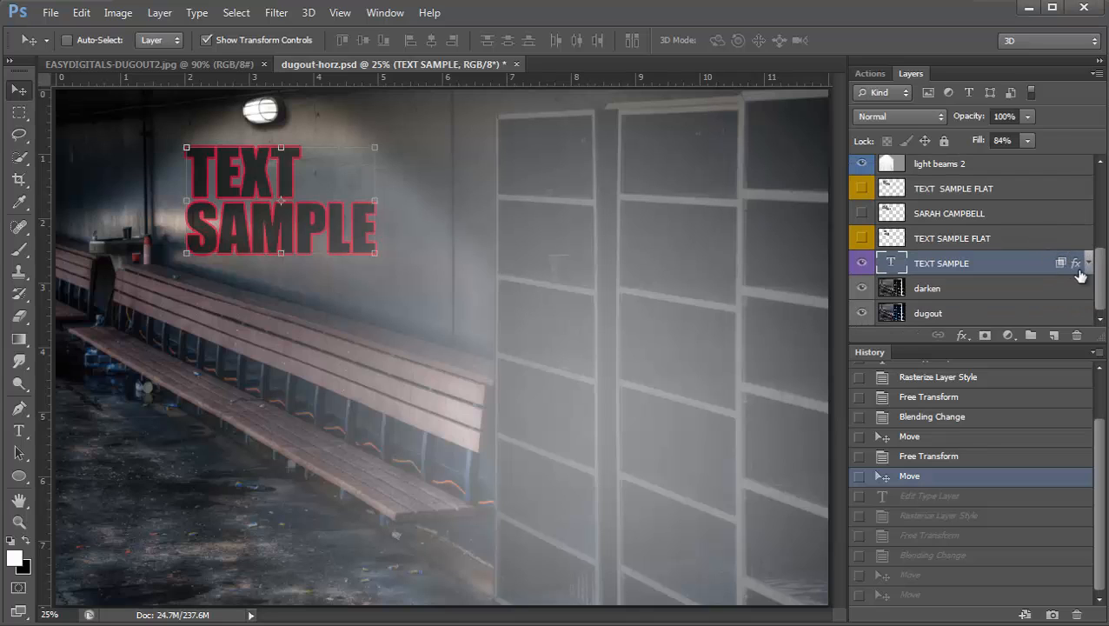
click(1077, 264)
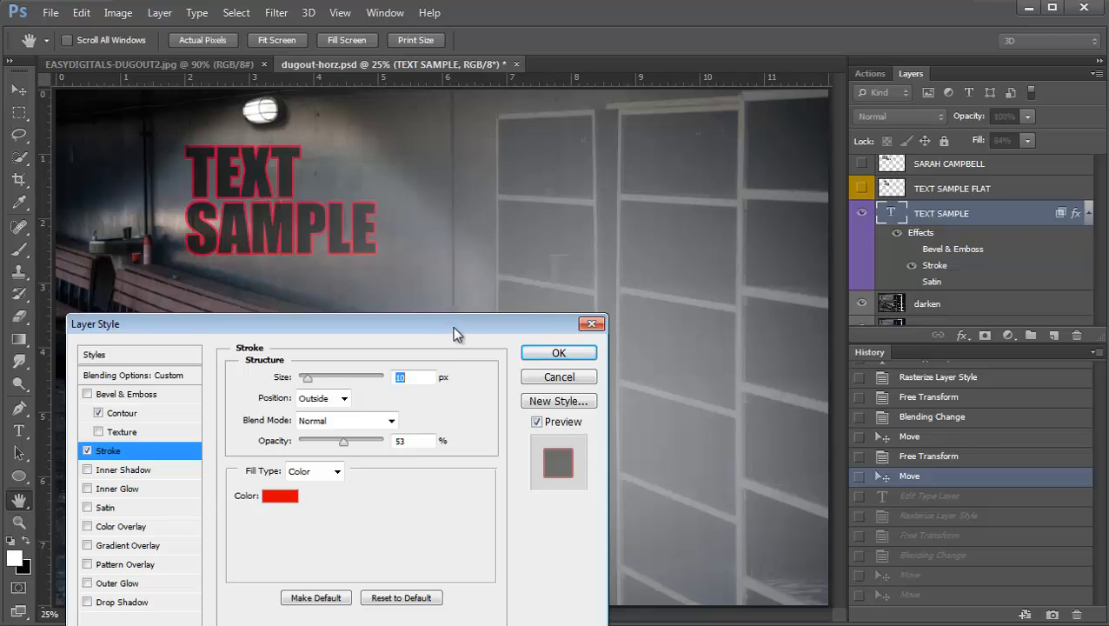
click(280, 496)
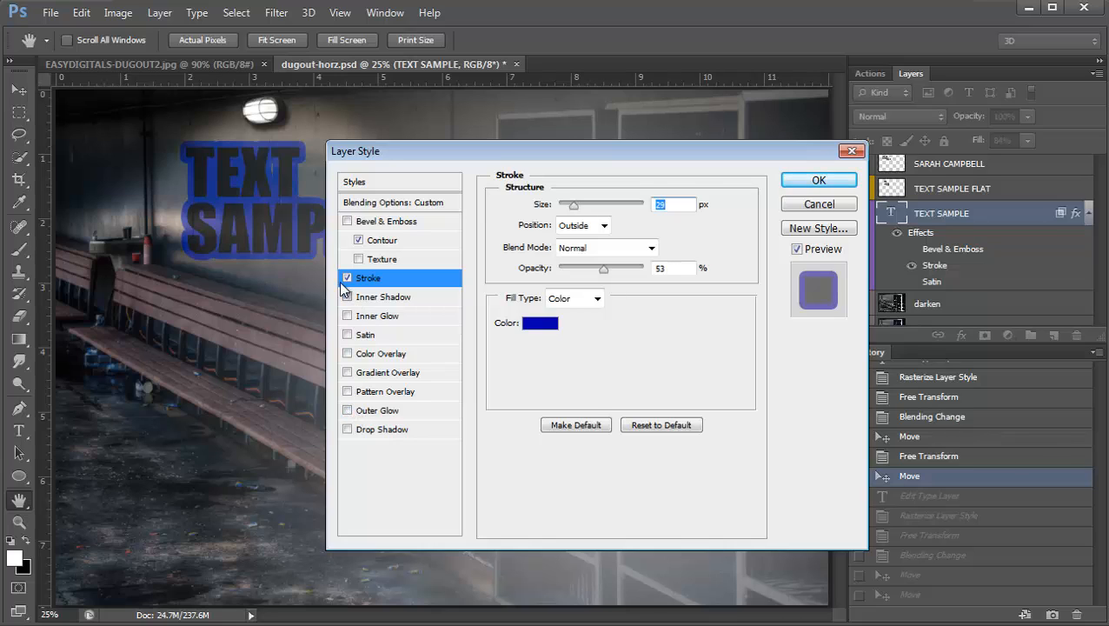
click(347, 277)
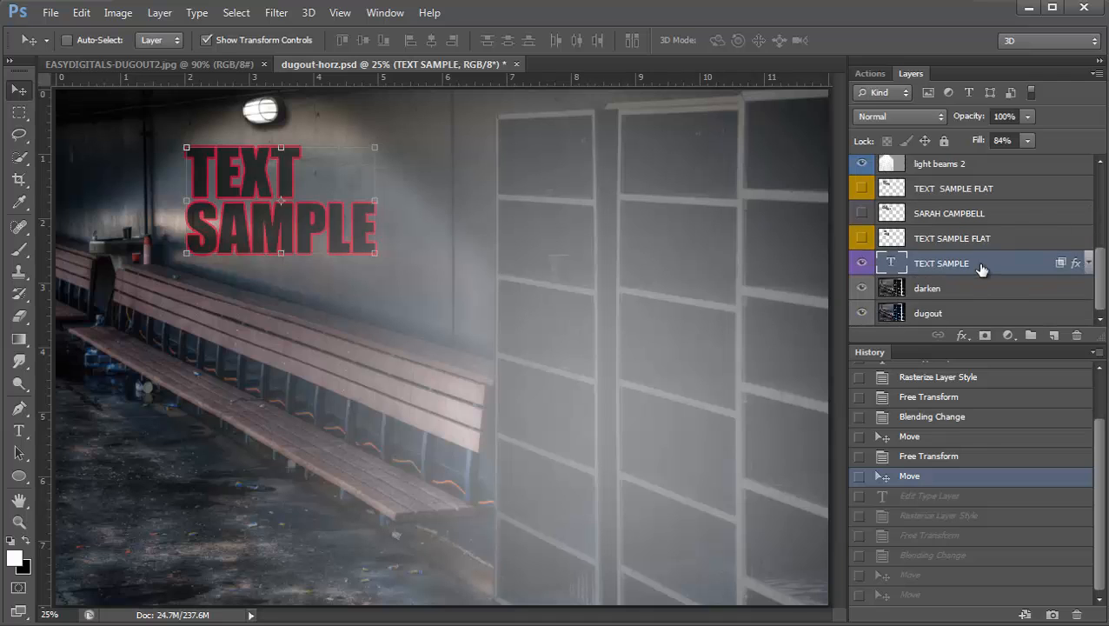
- Open the Duke Girls logo PSD and bring its layer into dugout-horz.psd
scroll(down, 3)
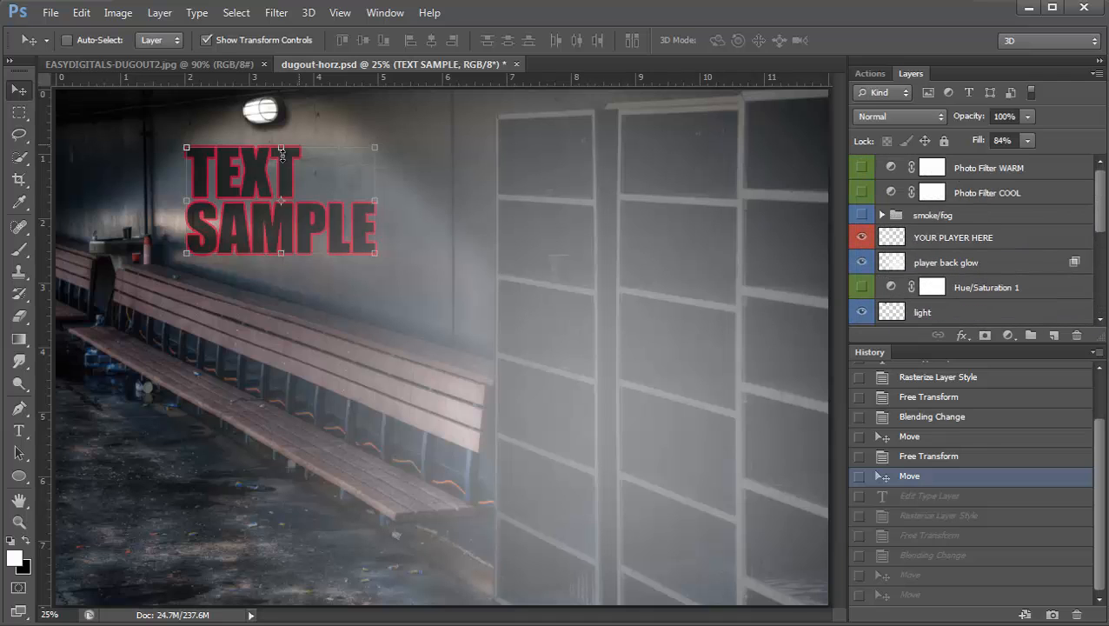
click(50, 13)
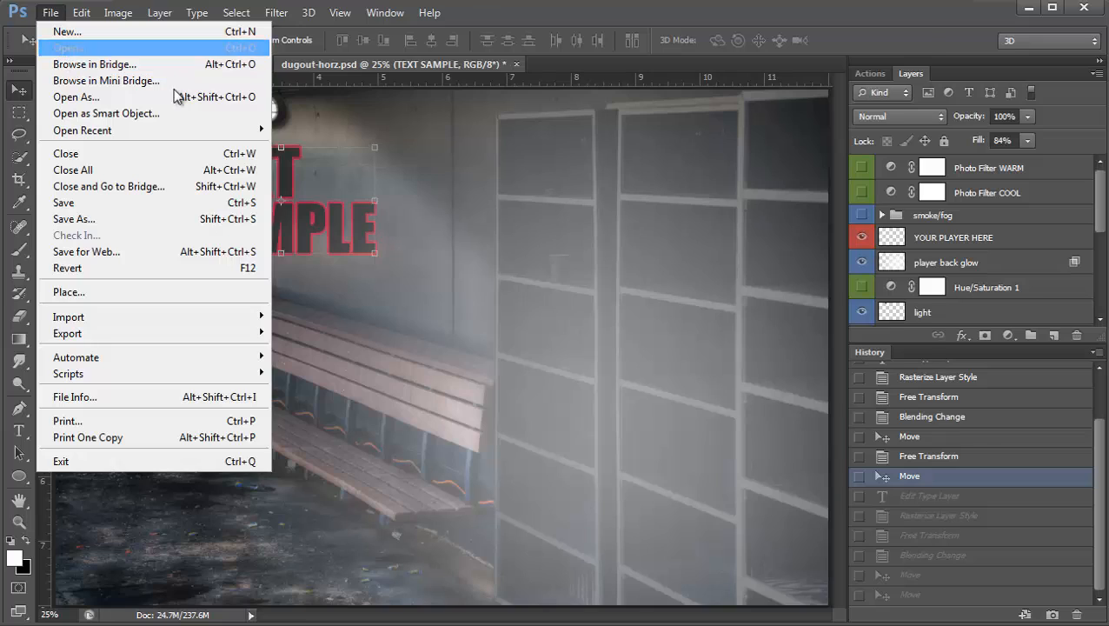
click(67, 48)
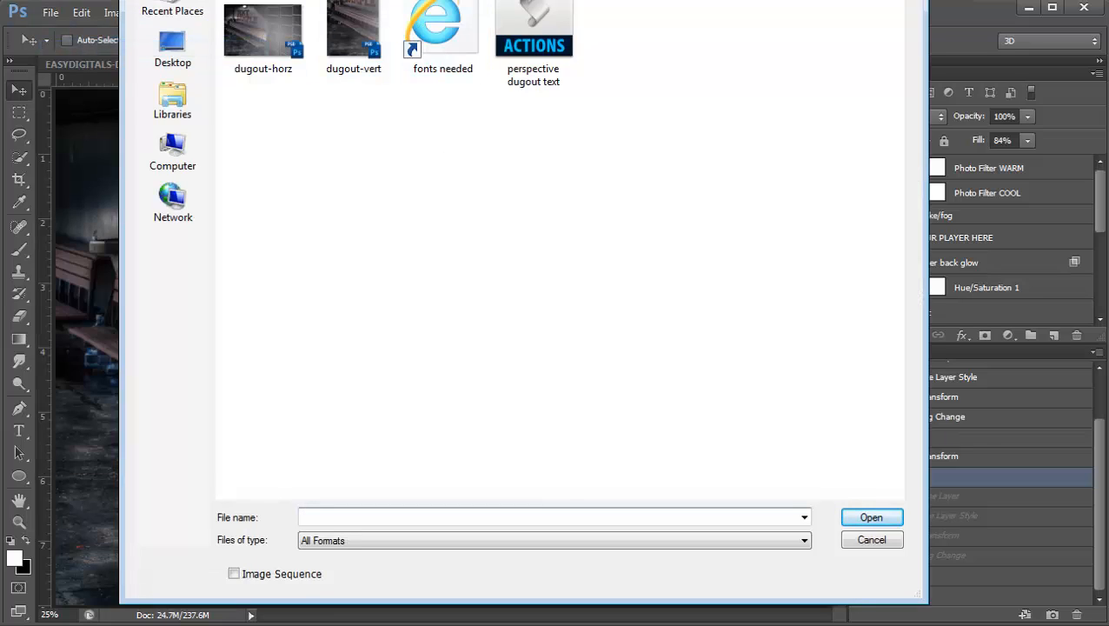
click(443, 34)
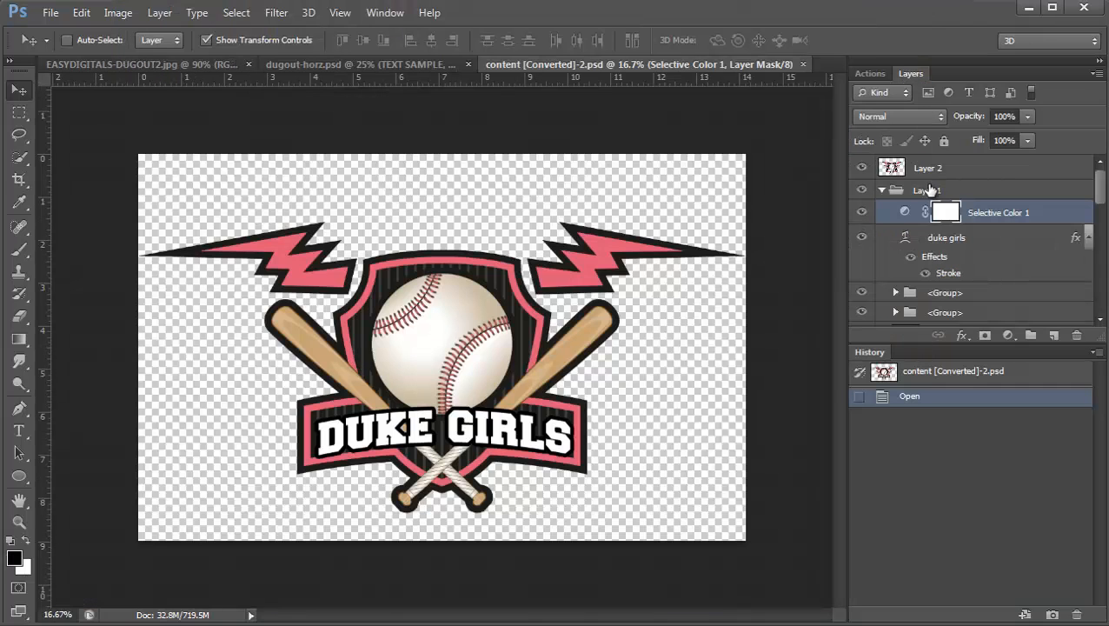
click(928, 168)
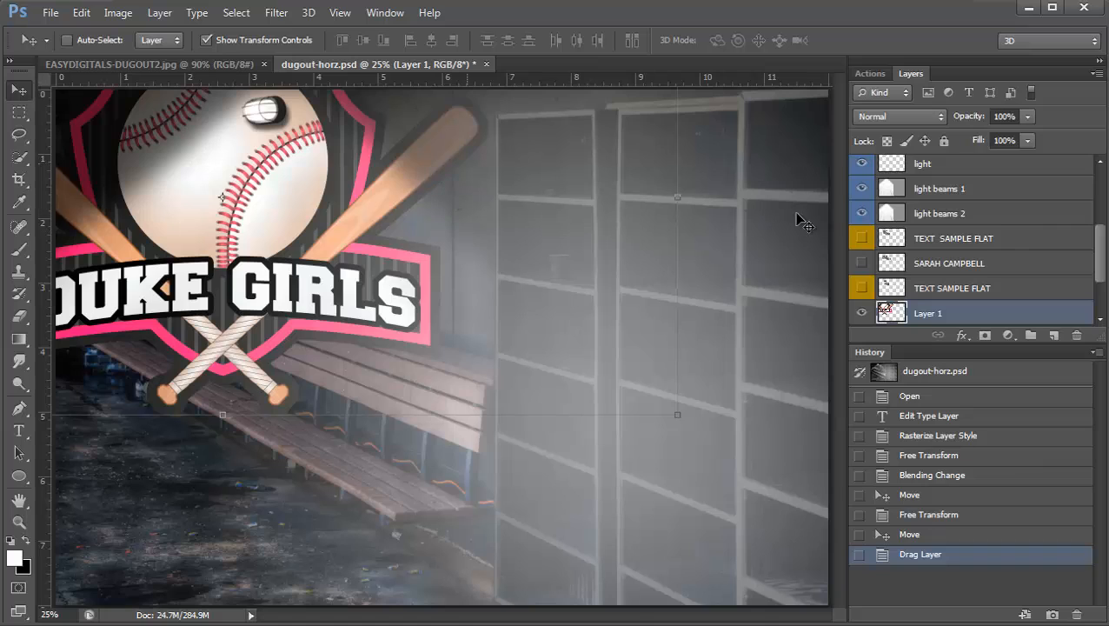
- Convert the logo's Layer 1 to a smart object and drag it onto the upper-left wall
right_click(927, 313)
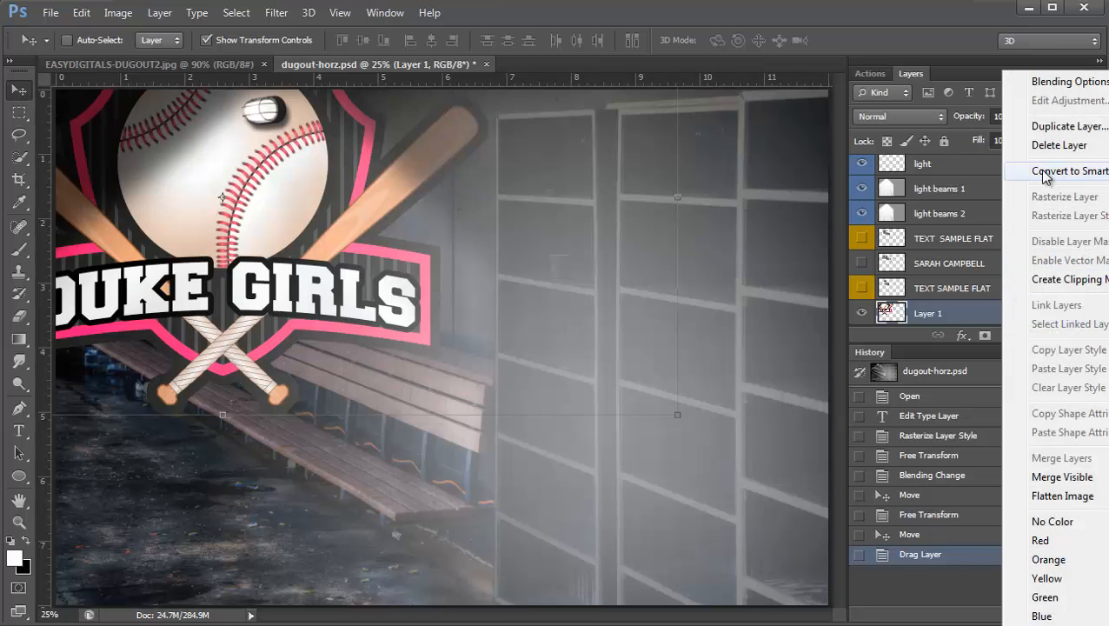
click(1071, 170)
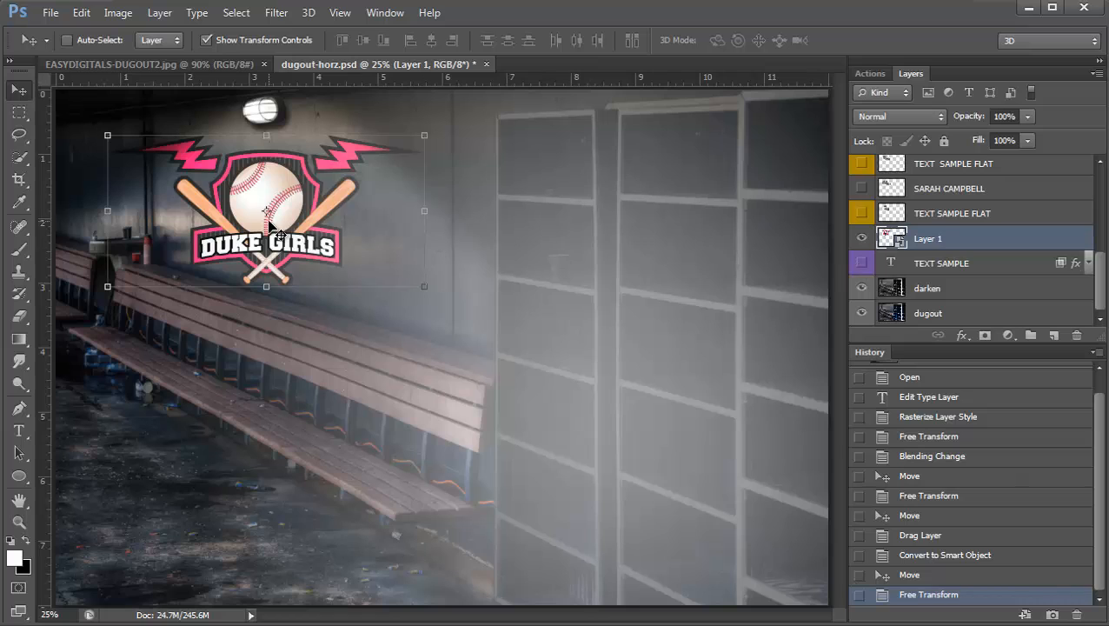
drag(267, 210, 286, 202)
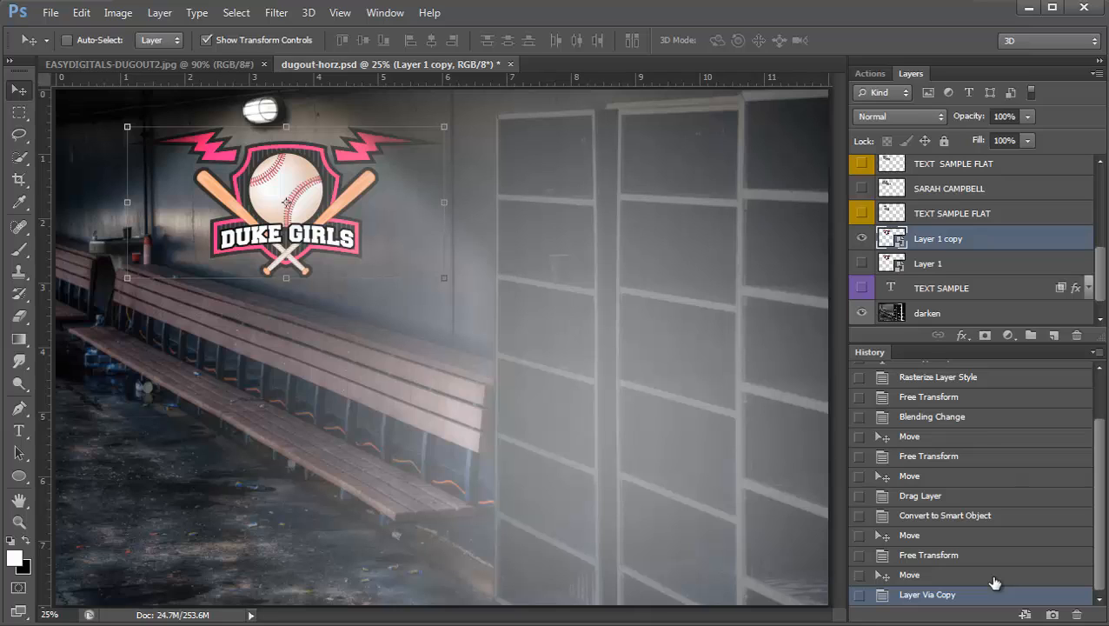
mouse_move(943, 432)
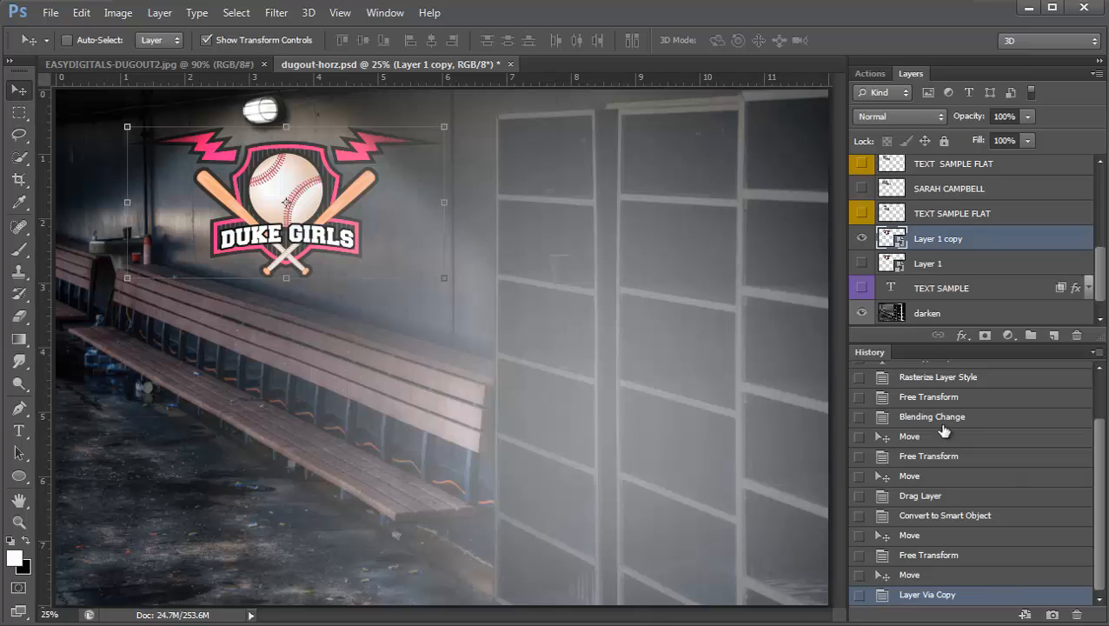
mouse_move(896, 101)
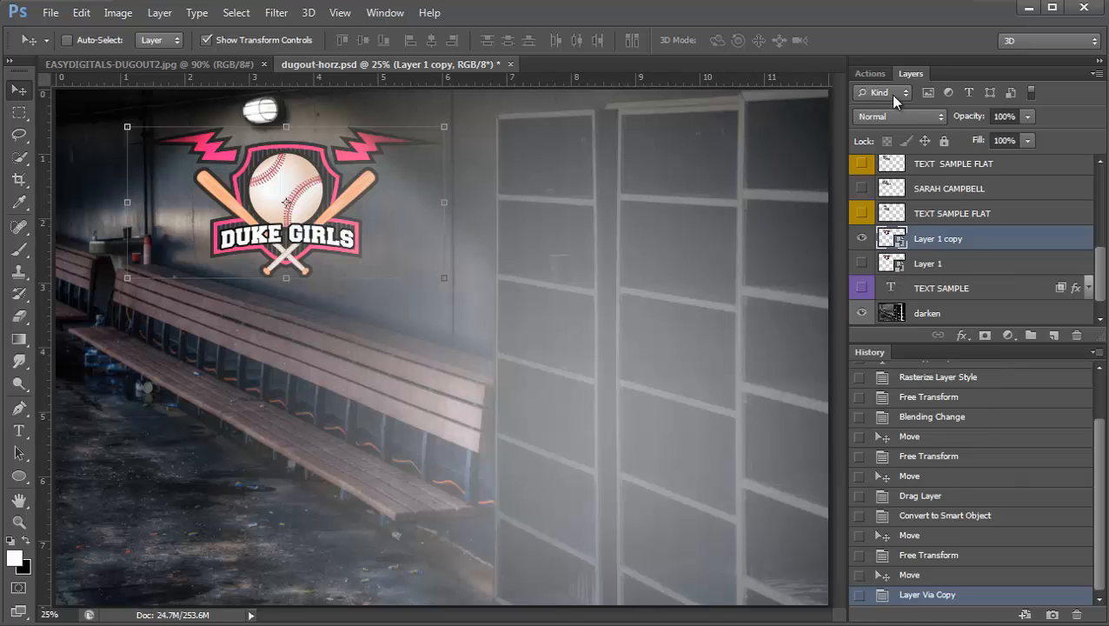
- Play the 'perspective dugout text' action on the Duke Girls logo copy
click(870, 73)
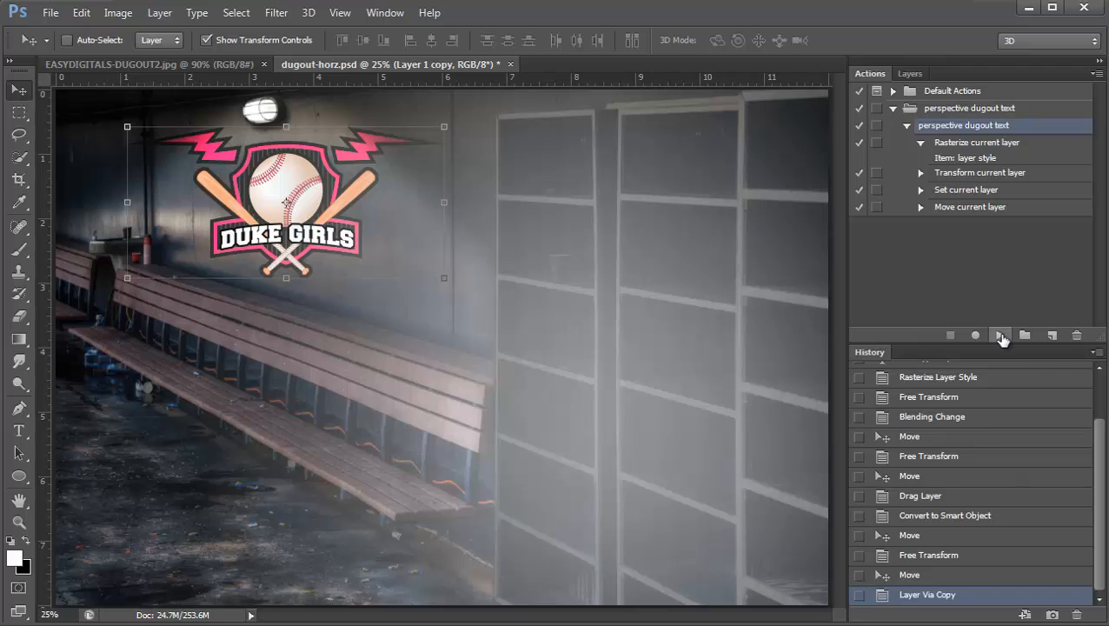
click(999, 334)
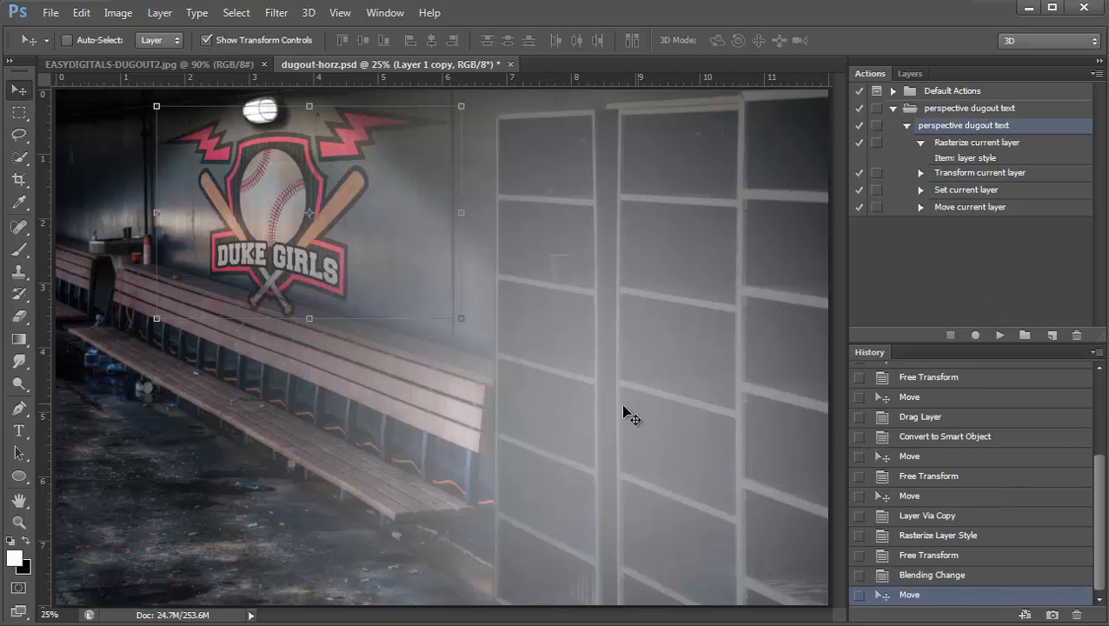